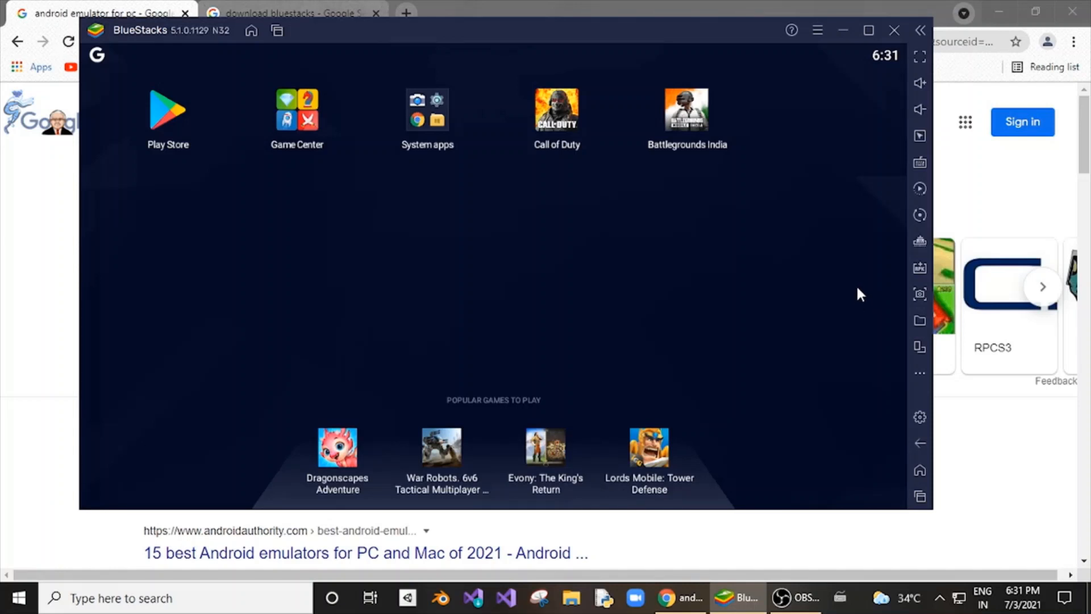
mouse_move(639, 7)
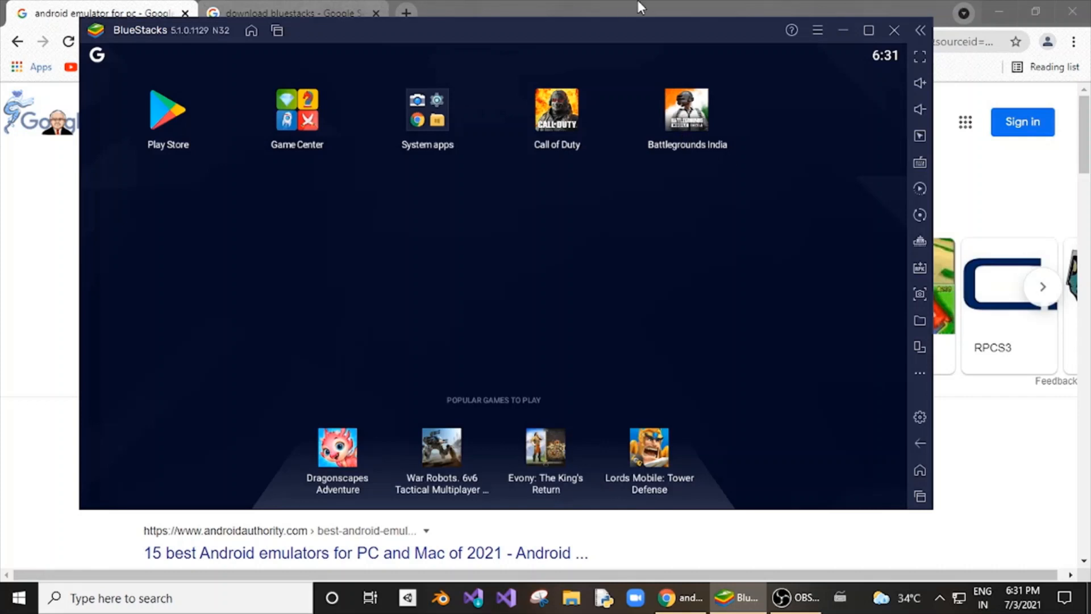
mouse_move(77, 101)
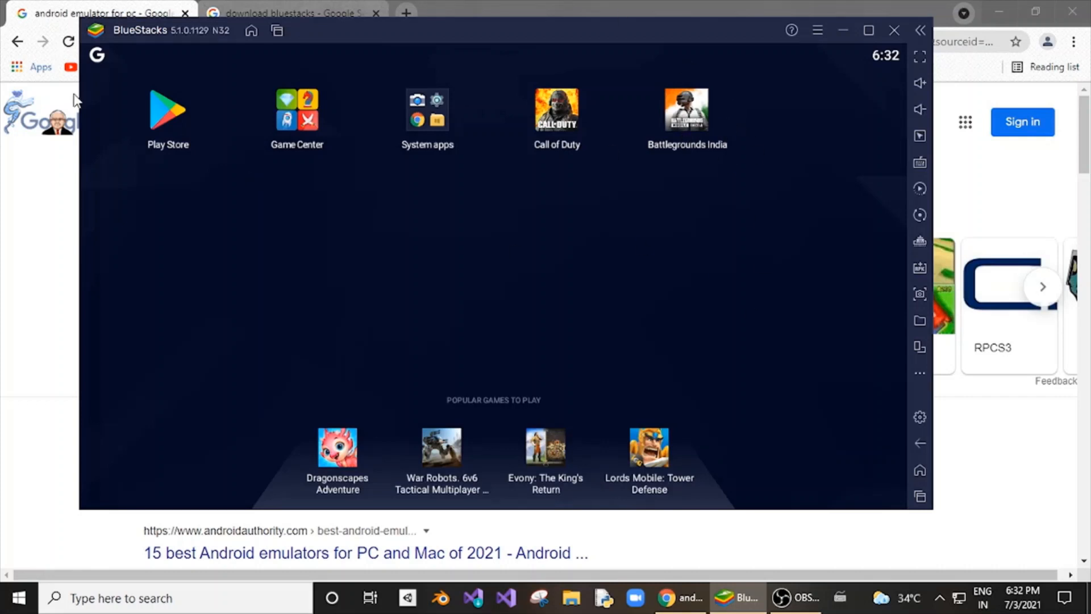
mouse_move(702, 112)
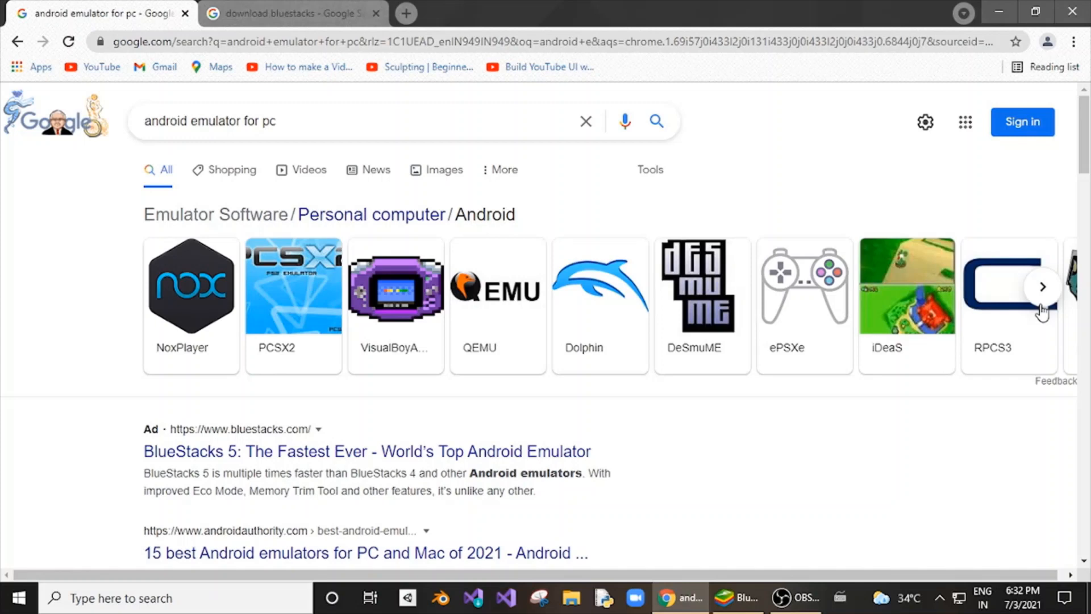
click(1043, 286)
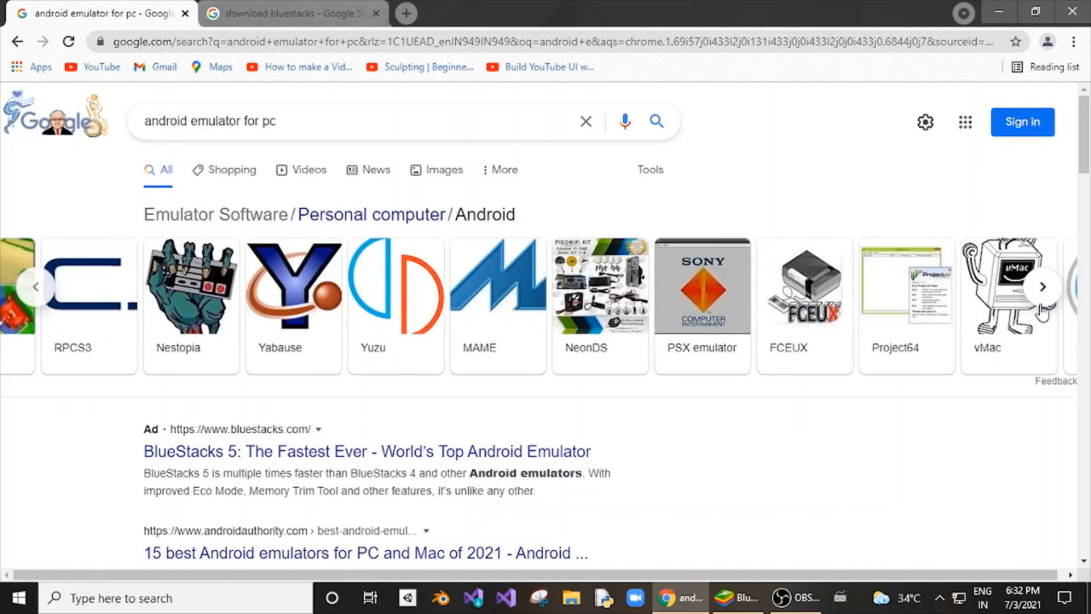
click(1041, 286)
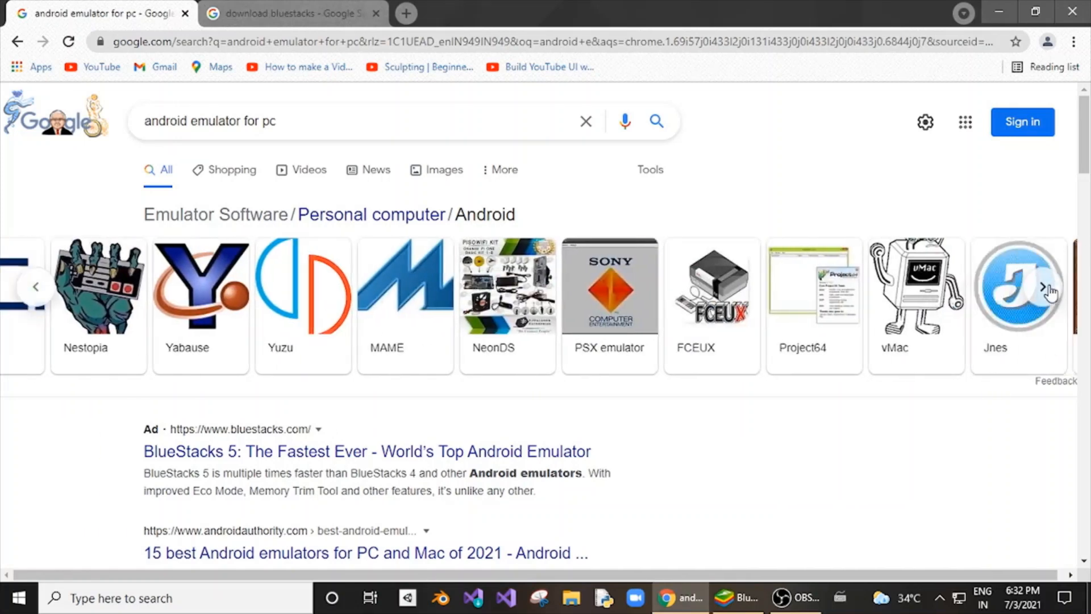
click(37, 287)
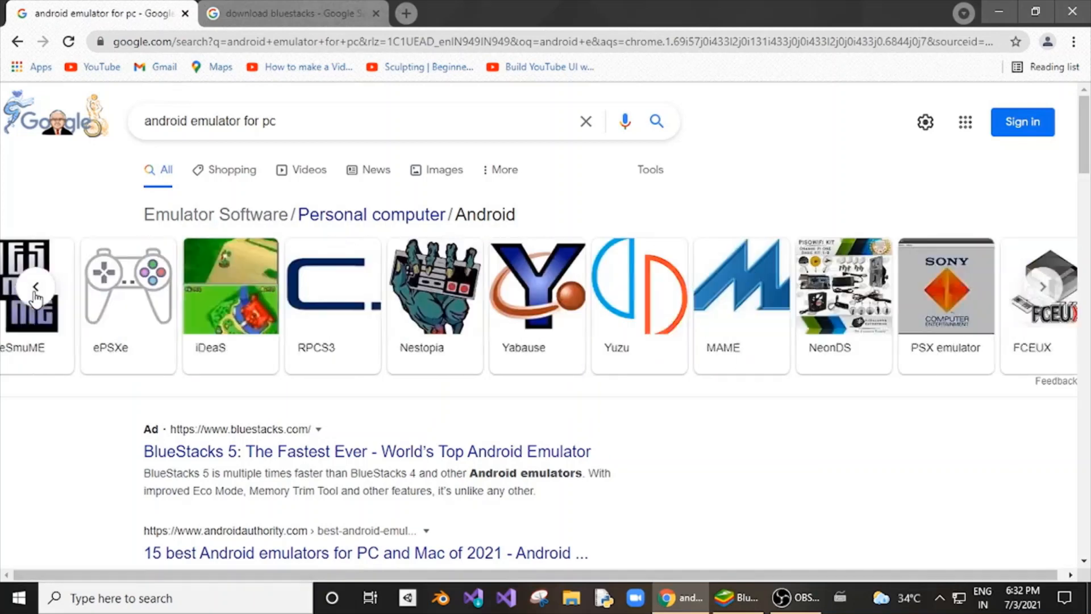
click(289, 13)
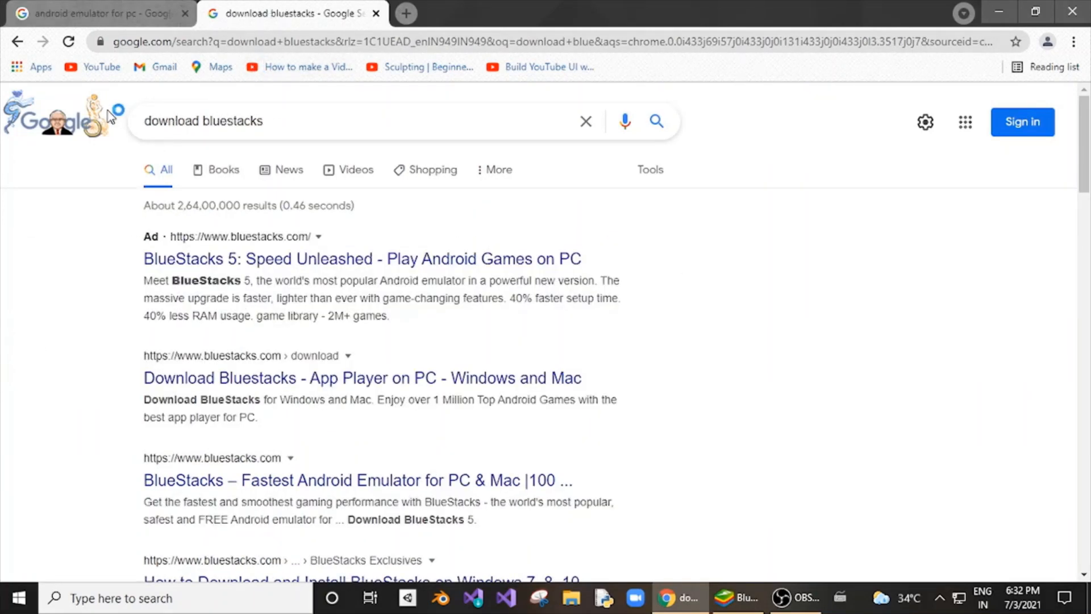
mouse_move(255, 172)
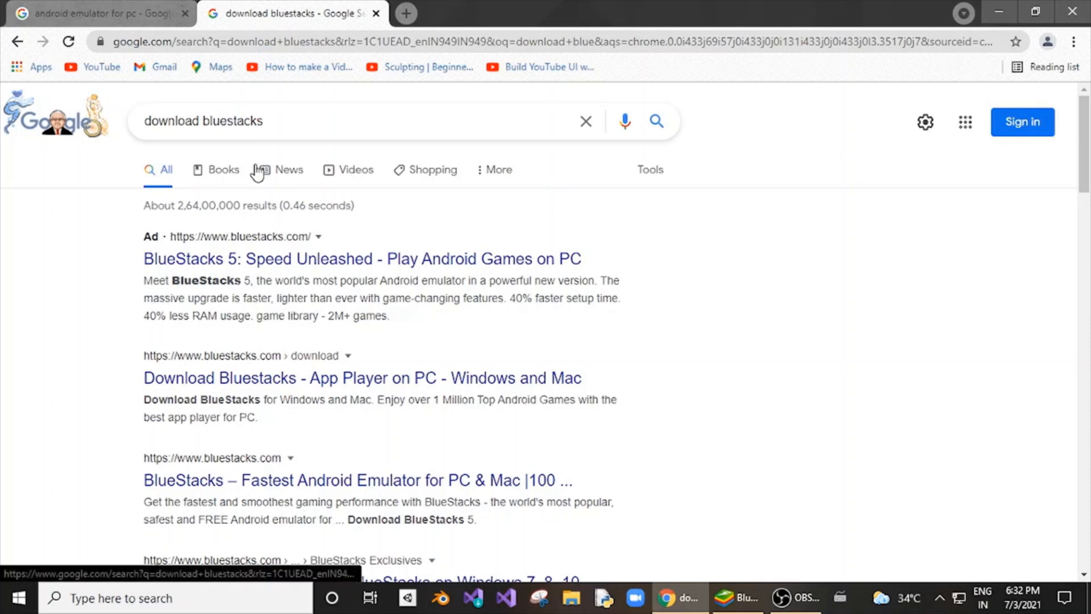
Follow the 'Download Bluestacks - App Player on PC' result to the BlueStacks download page
click(288, 169)
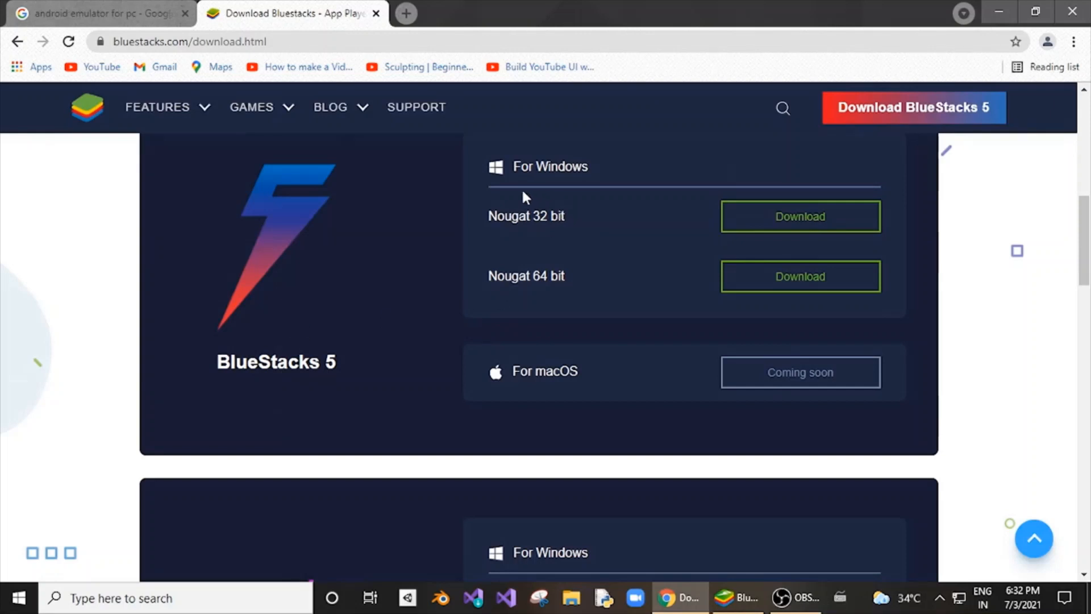
Review the listed versions and start the BlueStacks 5 for Windows download
scroll(down, 3)
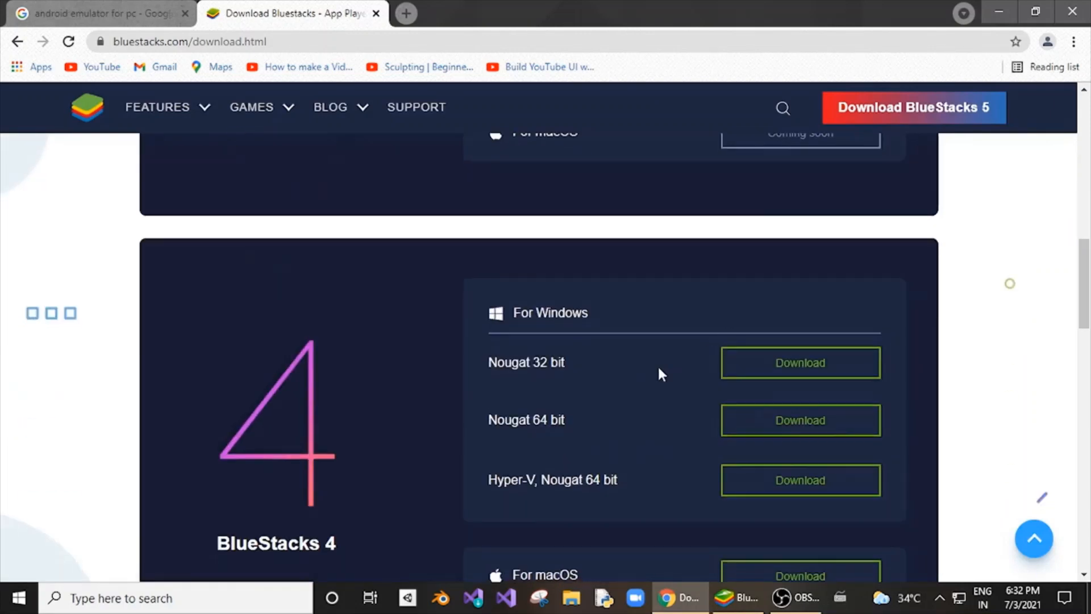
scroll(down, 3)
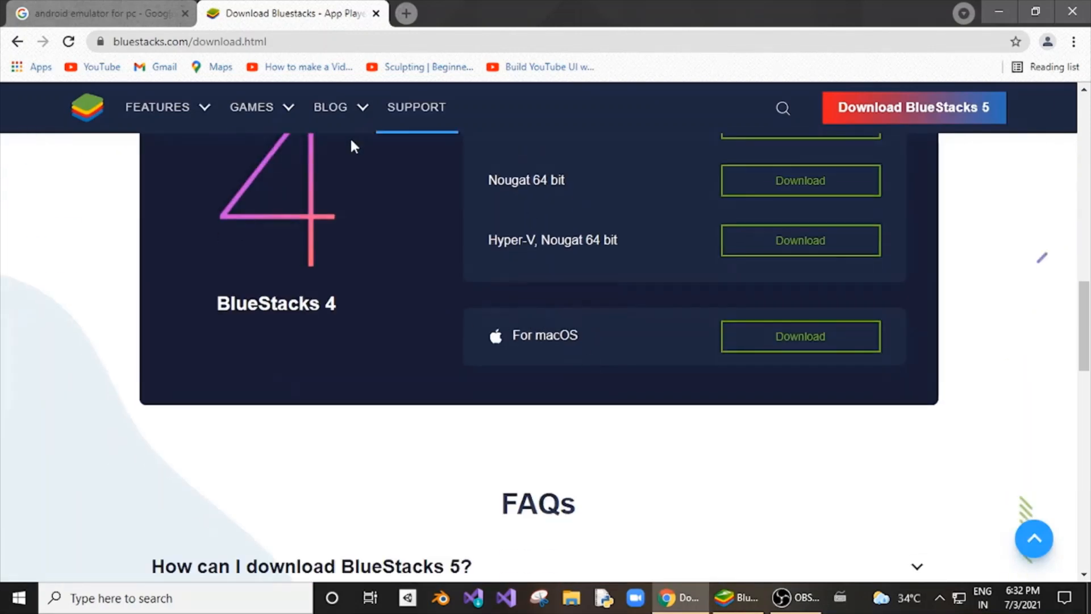
scroll(up, 3)
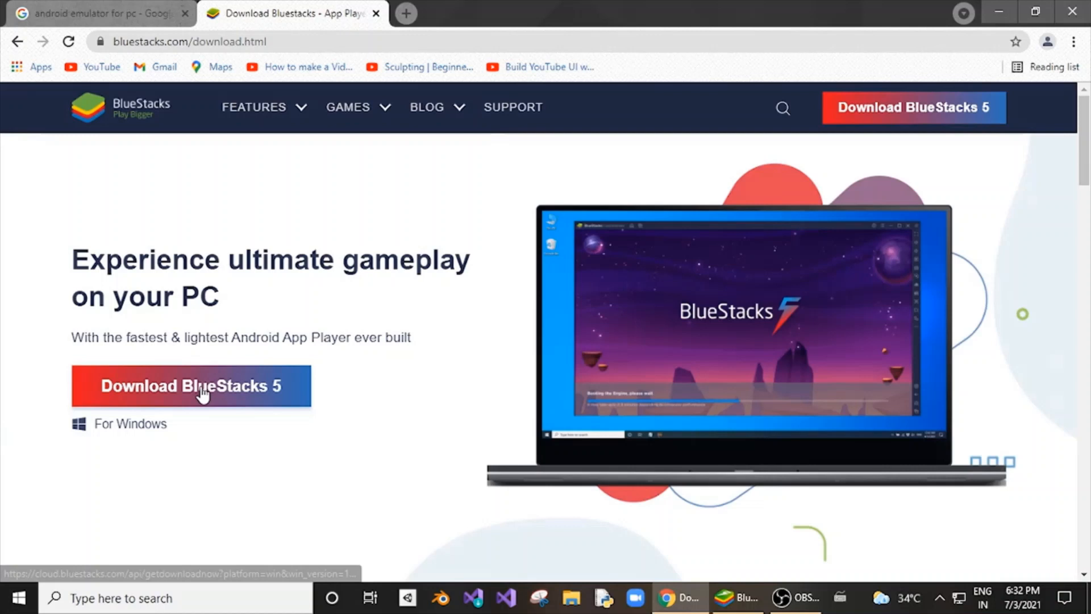
click(191, 387)
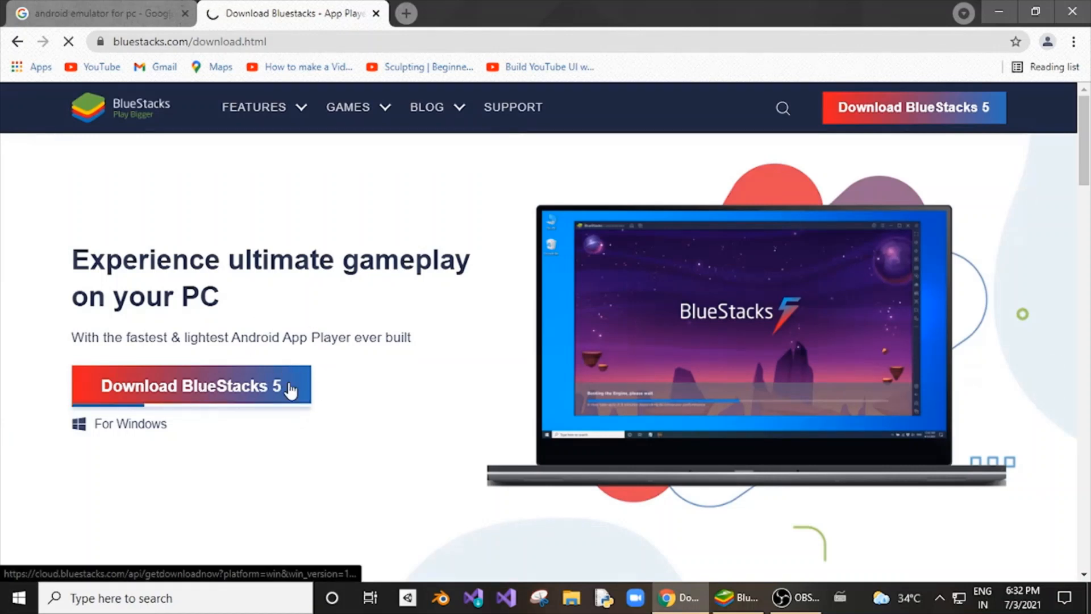
click(191, 387)
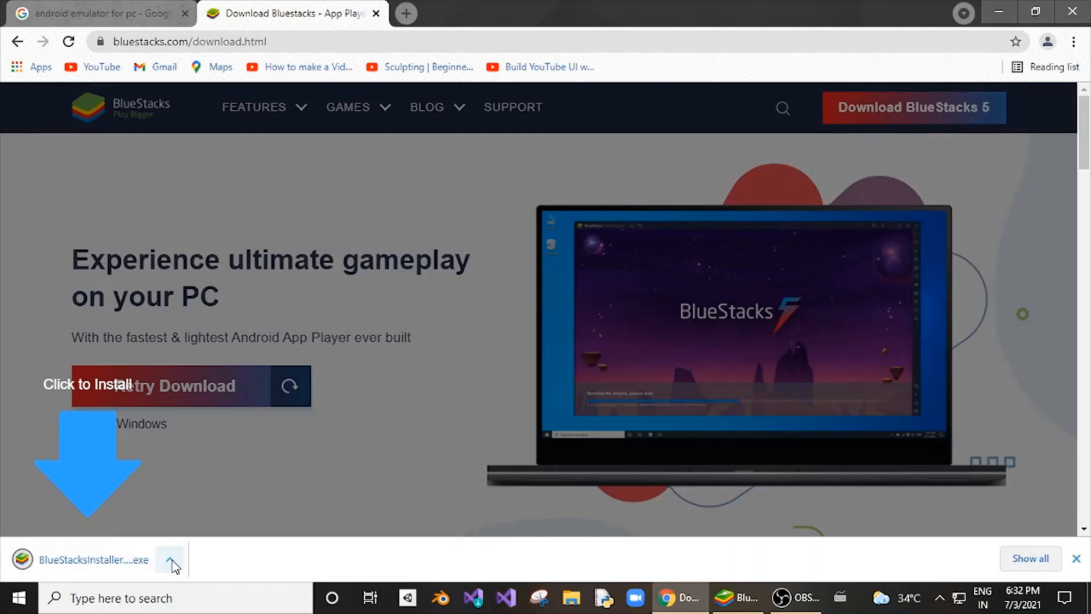
Run the downloaded BlueStacksInstaller.exe from Chrome's download bar
click(169, 559)
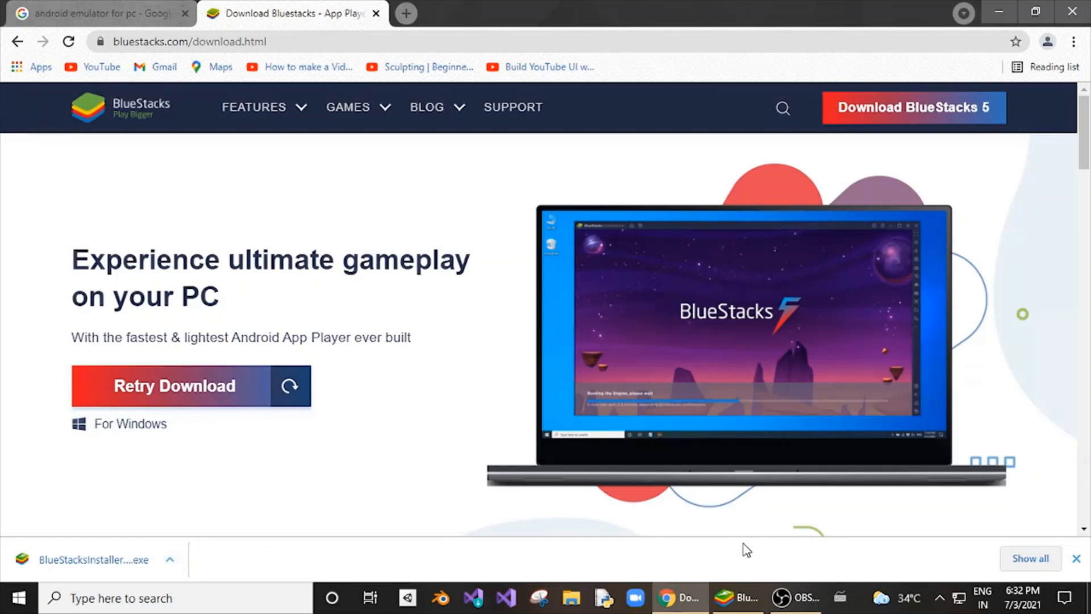
click(739, 597)
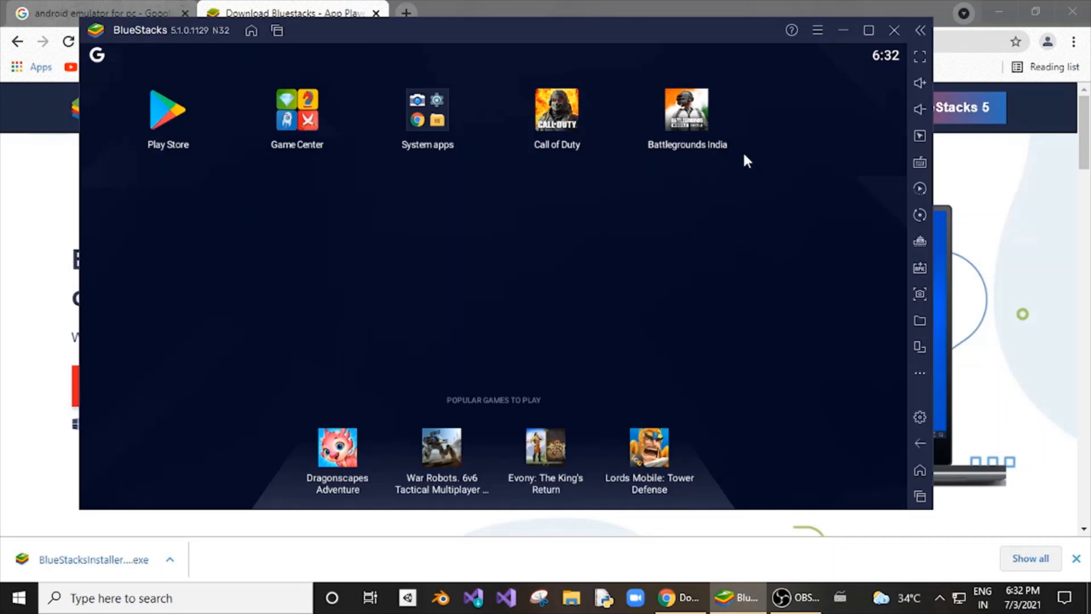
mouse_move(302, 139)
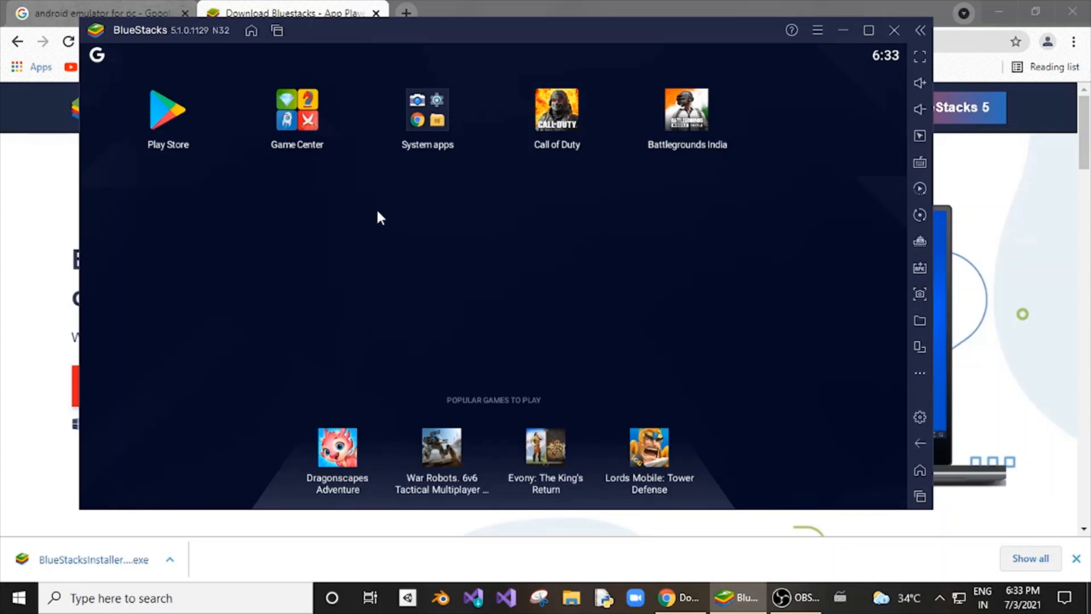
Launch Google Play Store from the BlueStacks home screen
click(167, 111)
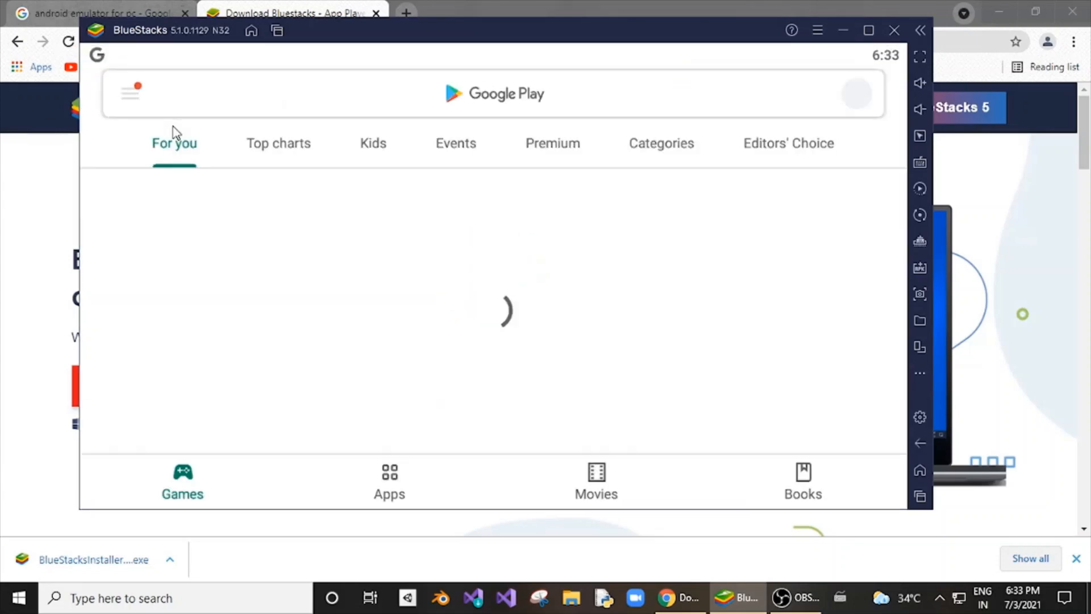
click(487, 94)
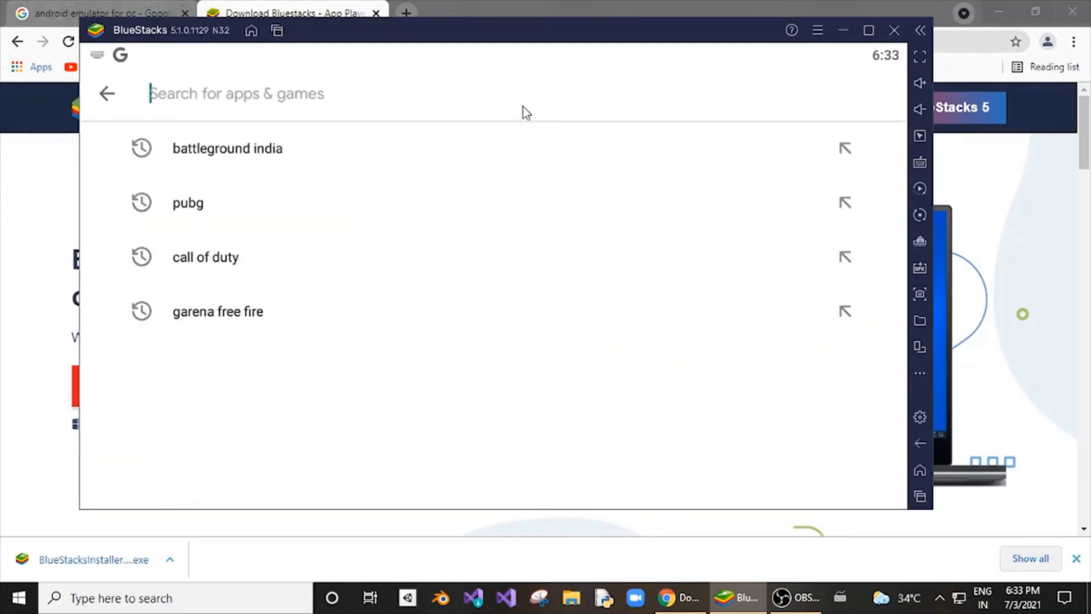
click(227, 148)
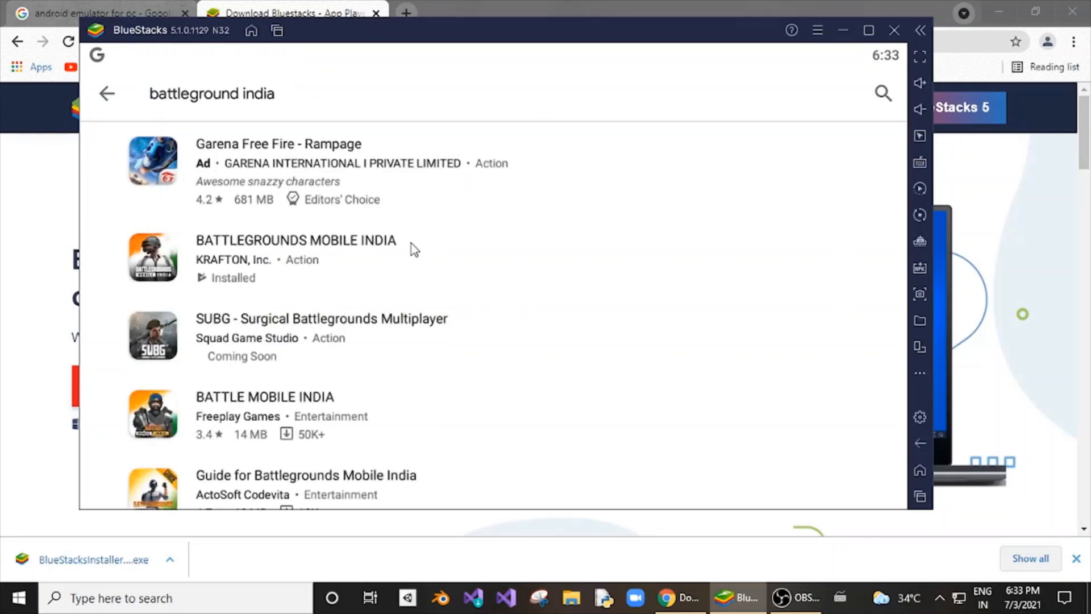
click(295, 240)
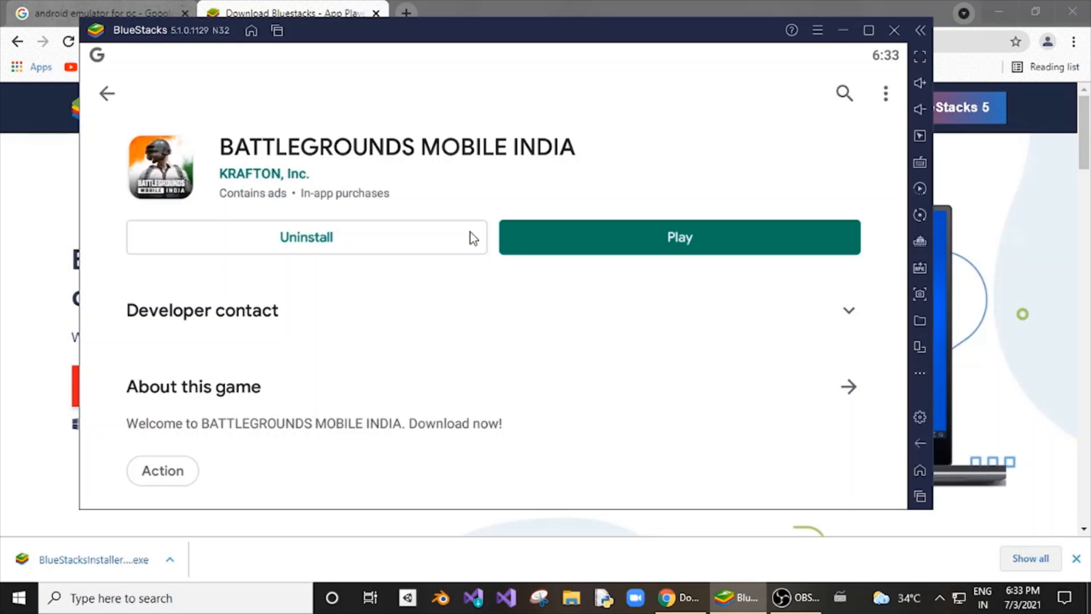
mouse_move(676, 232)
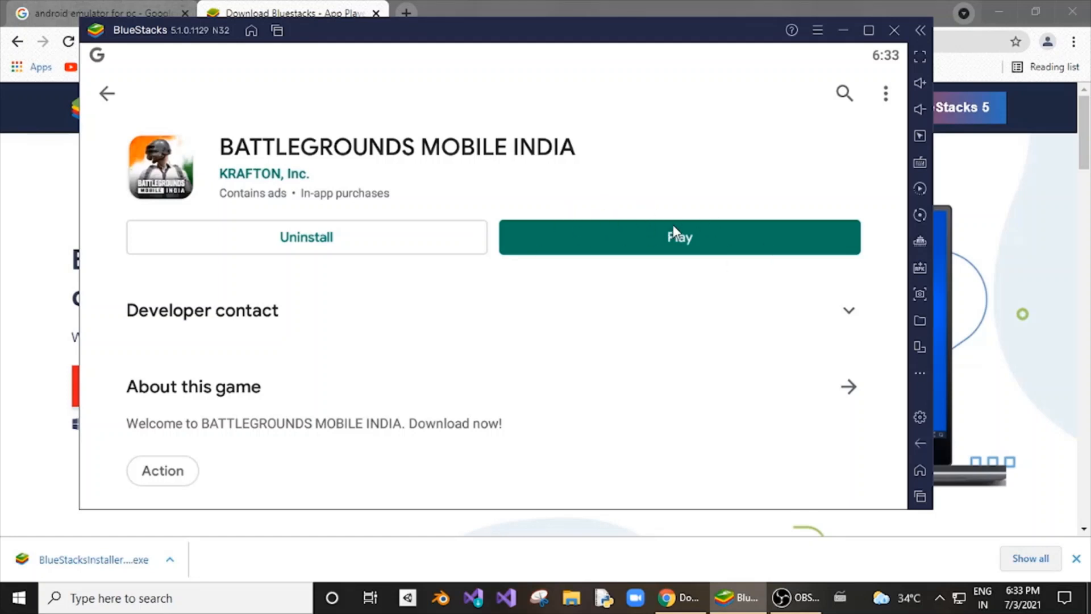
mouse_move(112, 94)
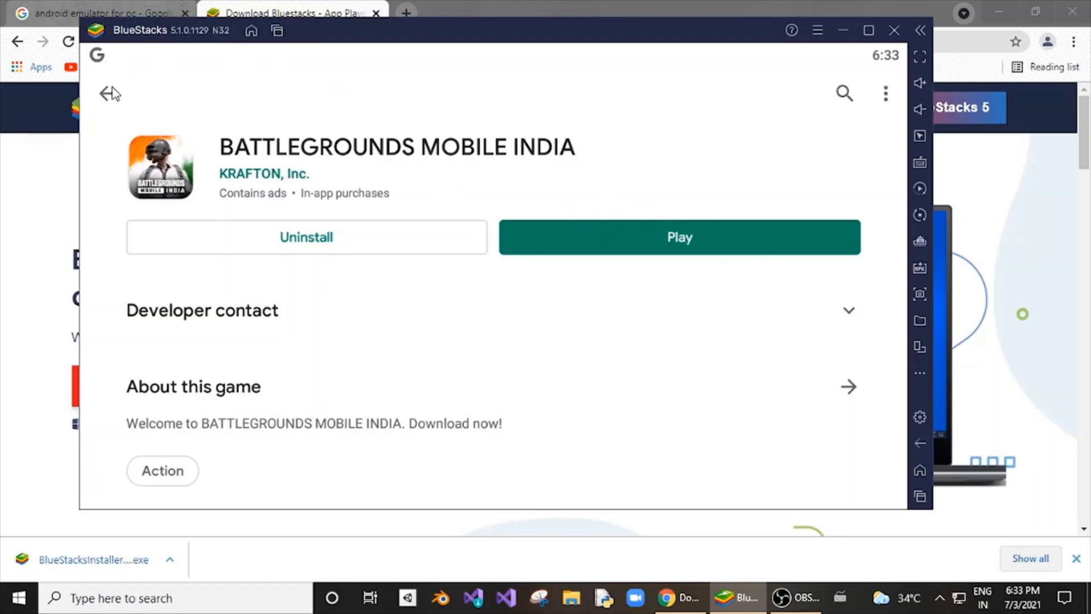
click(105, 93)
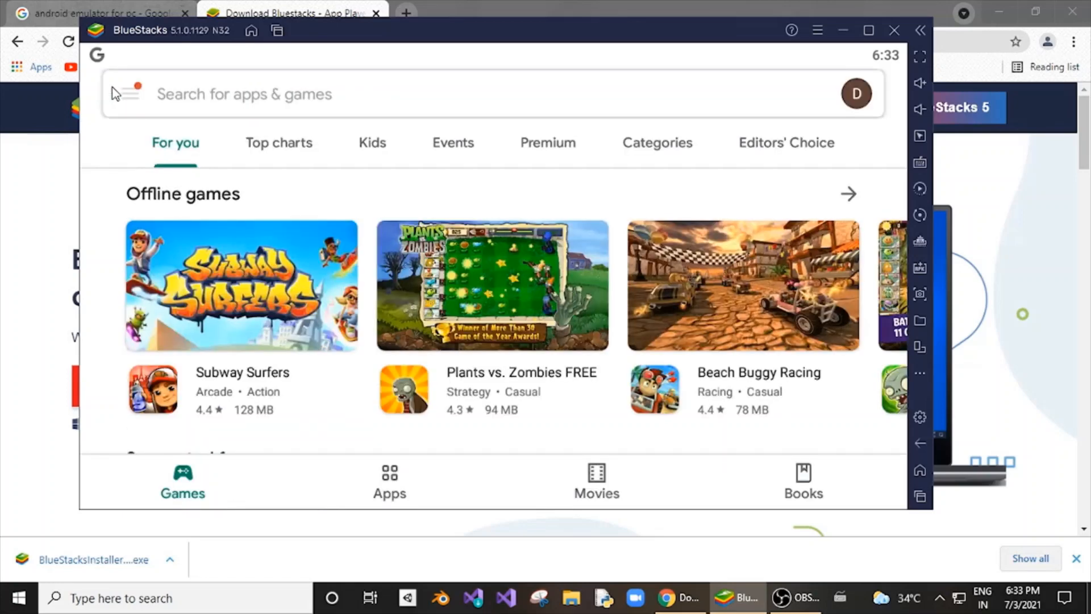
click(249, 30)
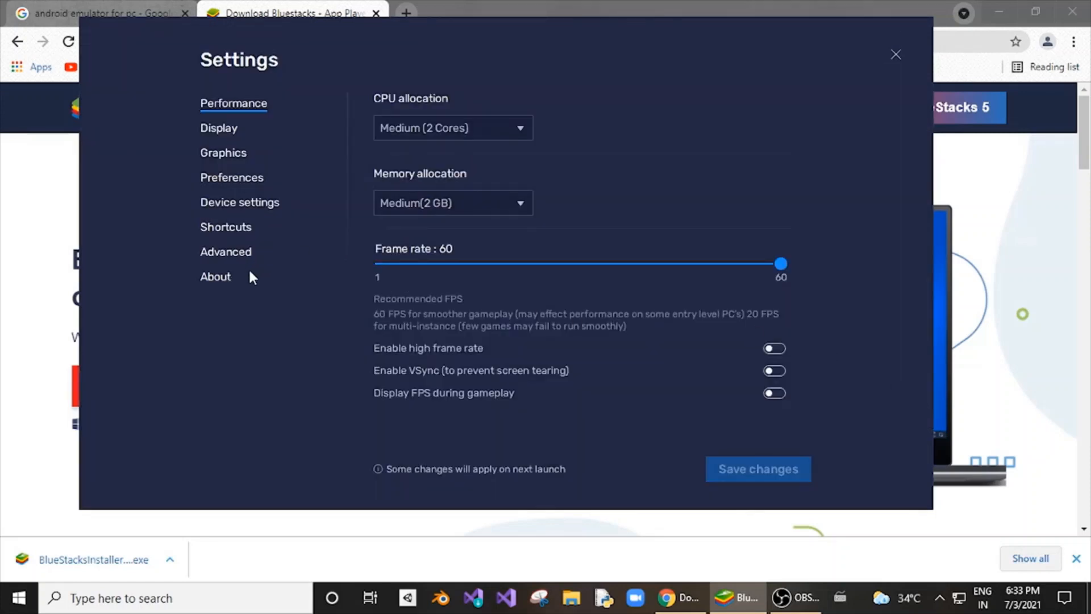
Check About shows 'You are on the latest version', then return to the home screen
click(214, 276)
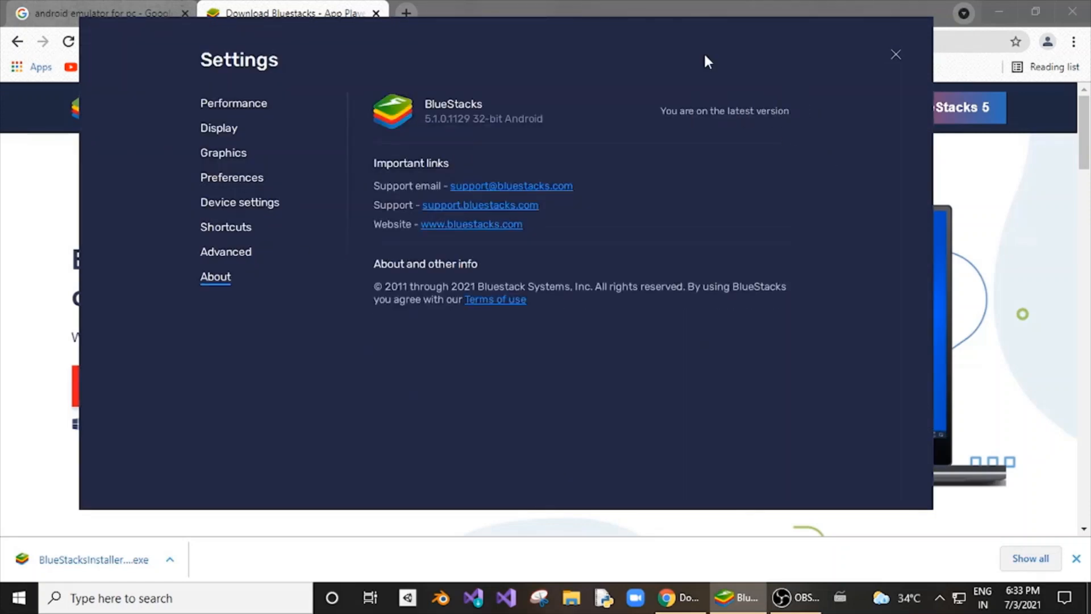
mouse_move(797, 117)
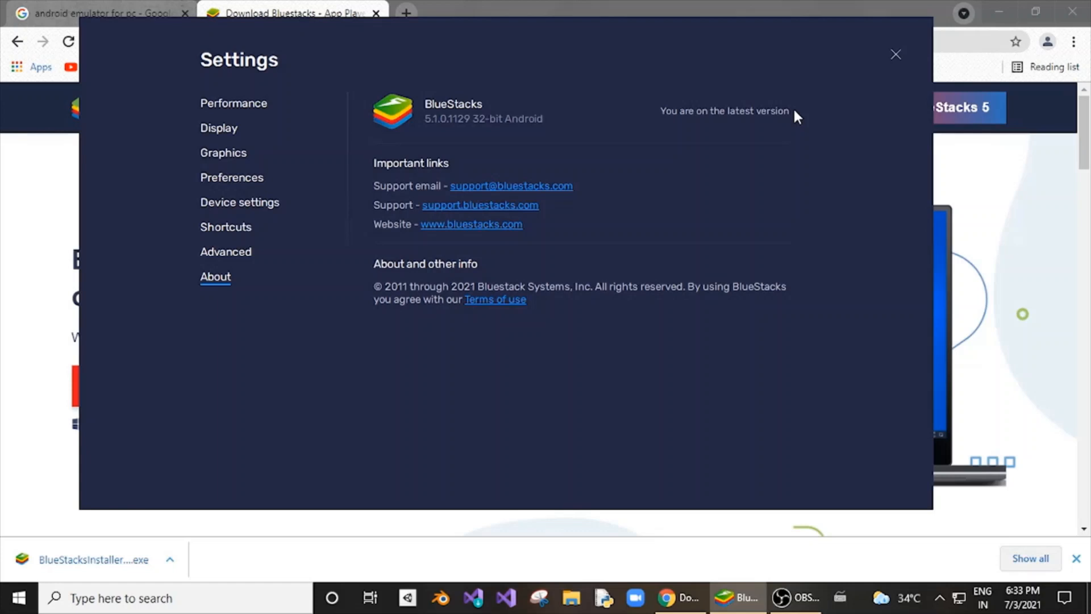
mouse_move(619, 126)
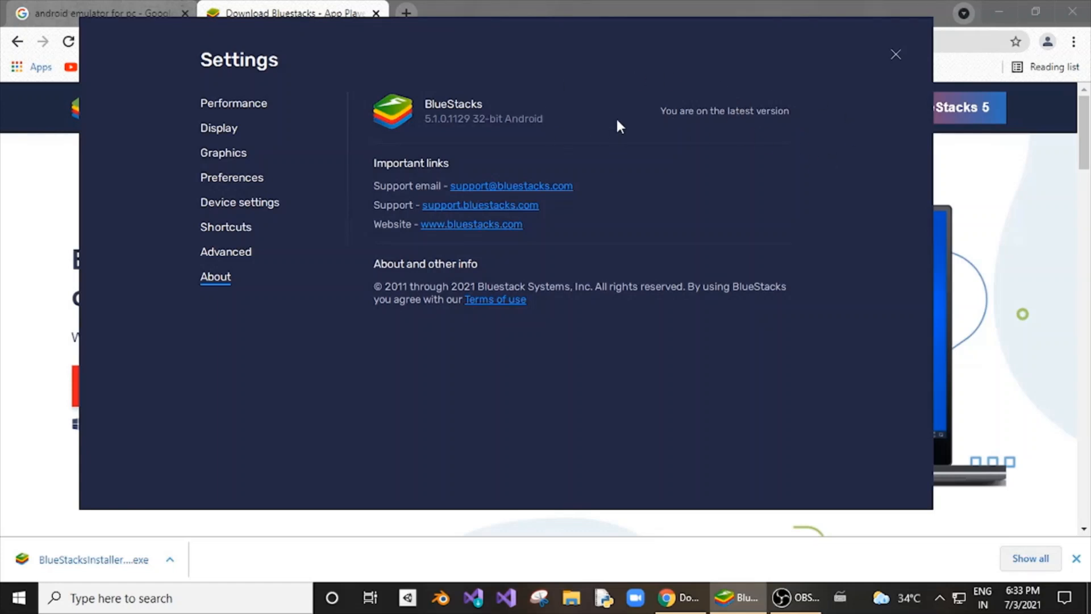
mouse_move(723, 125)
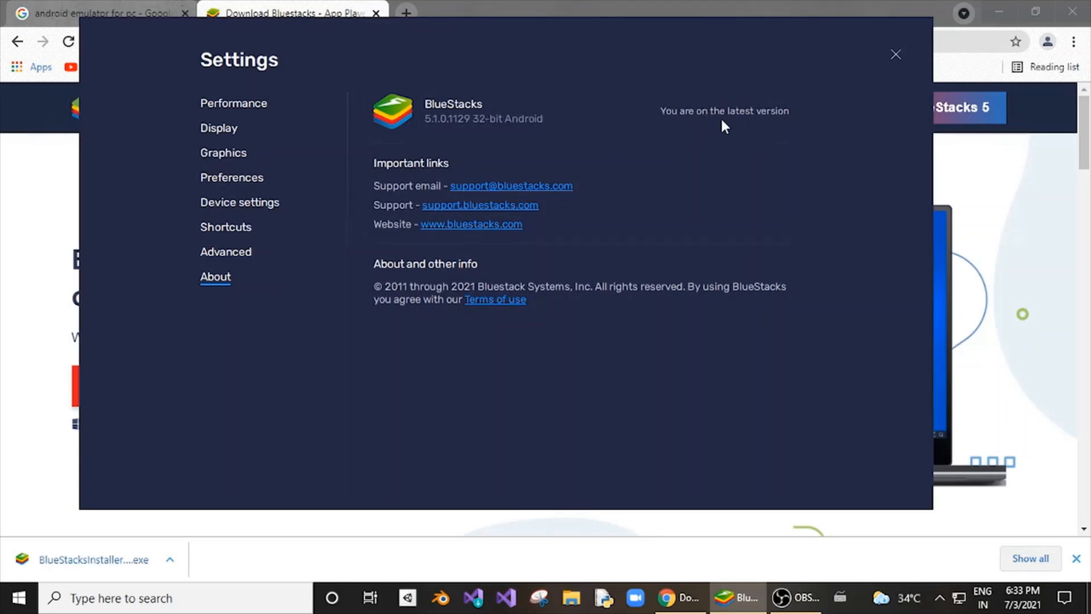
click(896, 54)
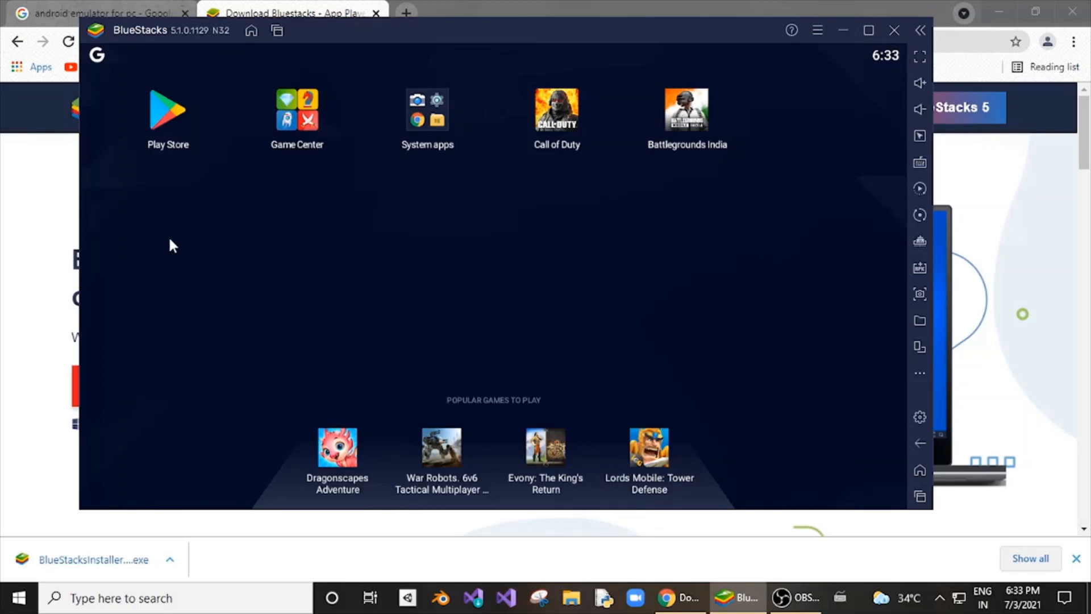
mouse_move(687, 113)
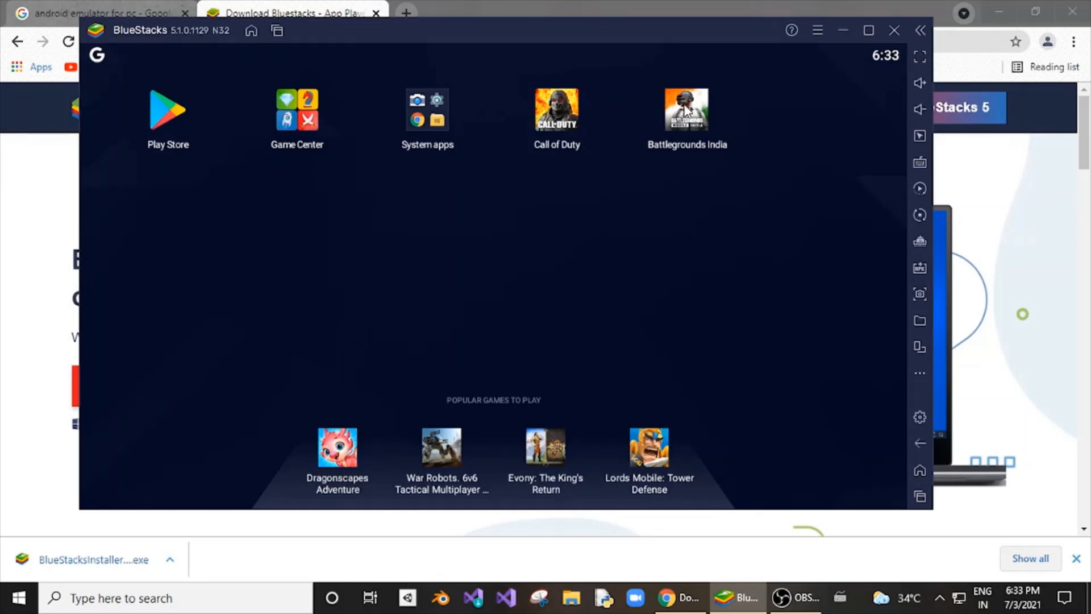
Launch Battlegrounds India, adjust the controls opacity, and start a match from the lobby
click(685, 109)
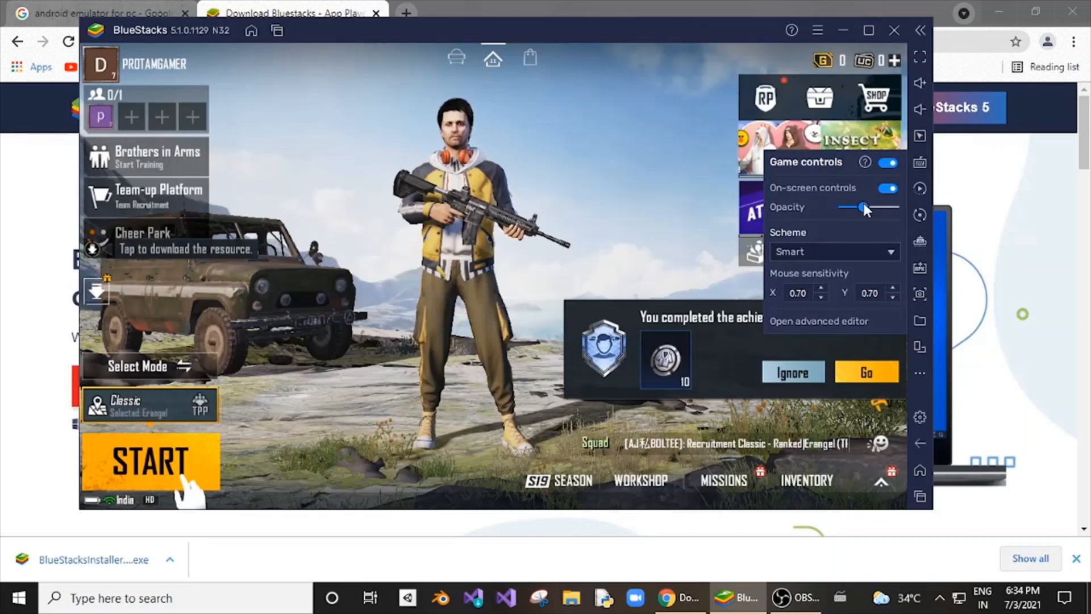
drag(863, 208, 894, 208)
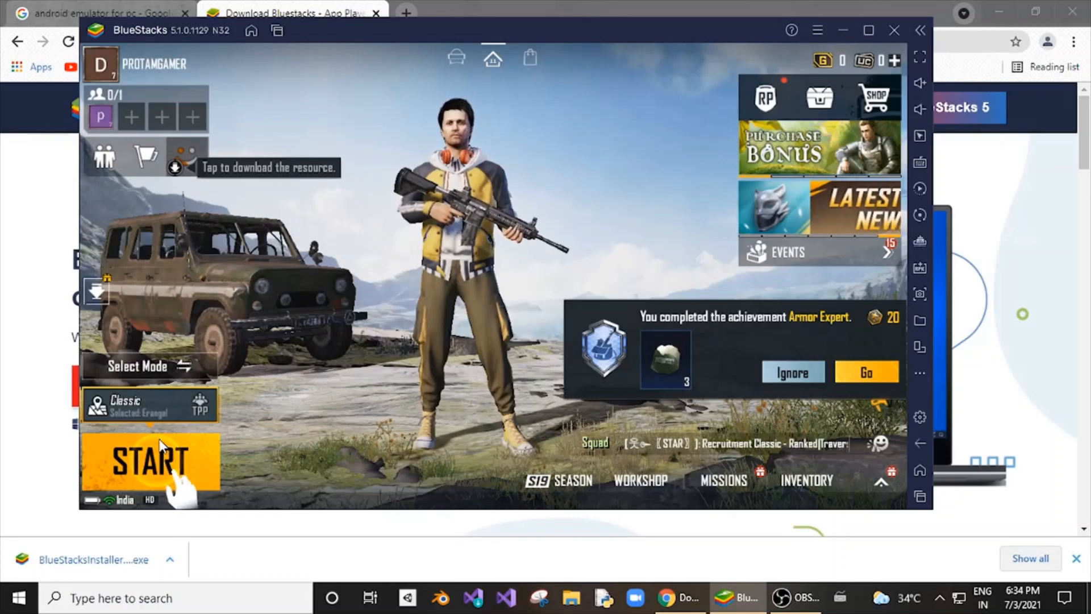
click(148, 463)
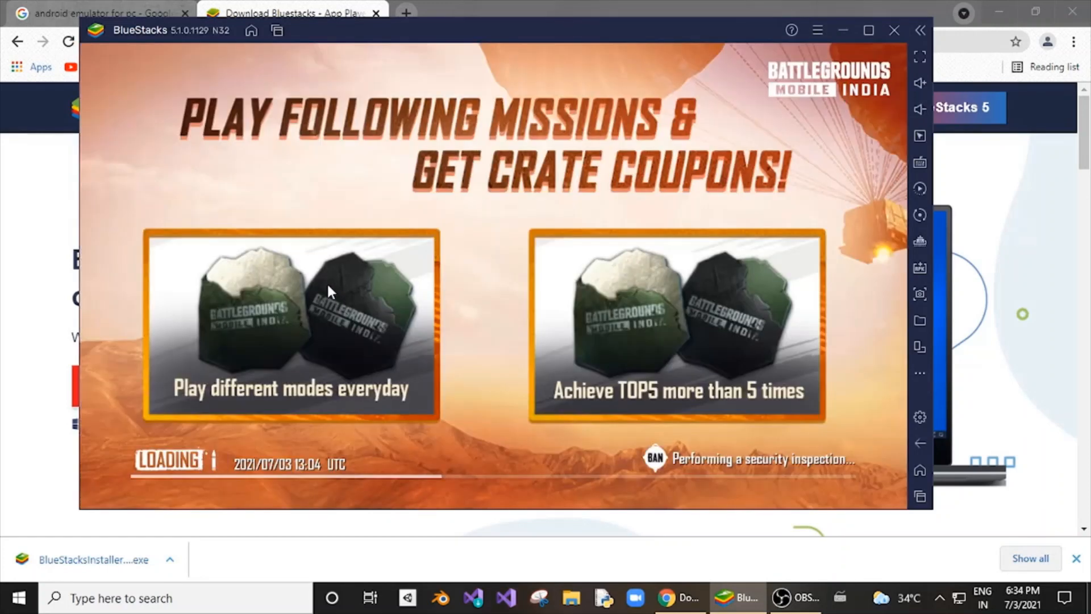
mouse_move(311, 280)
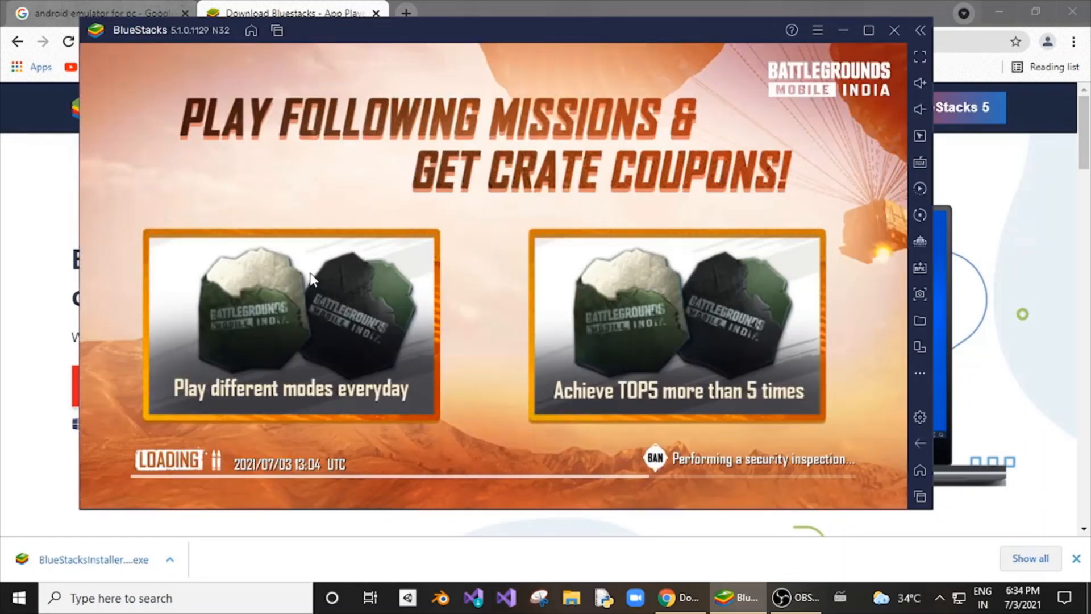